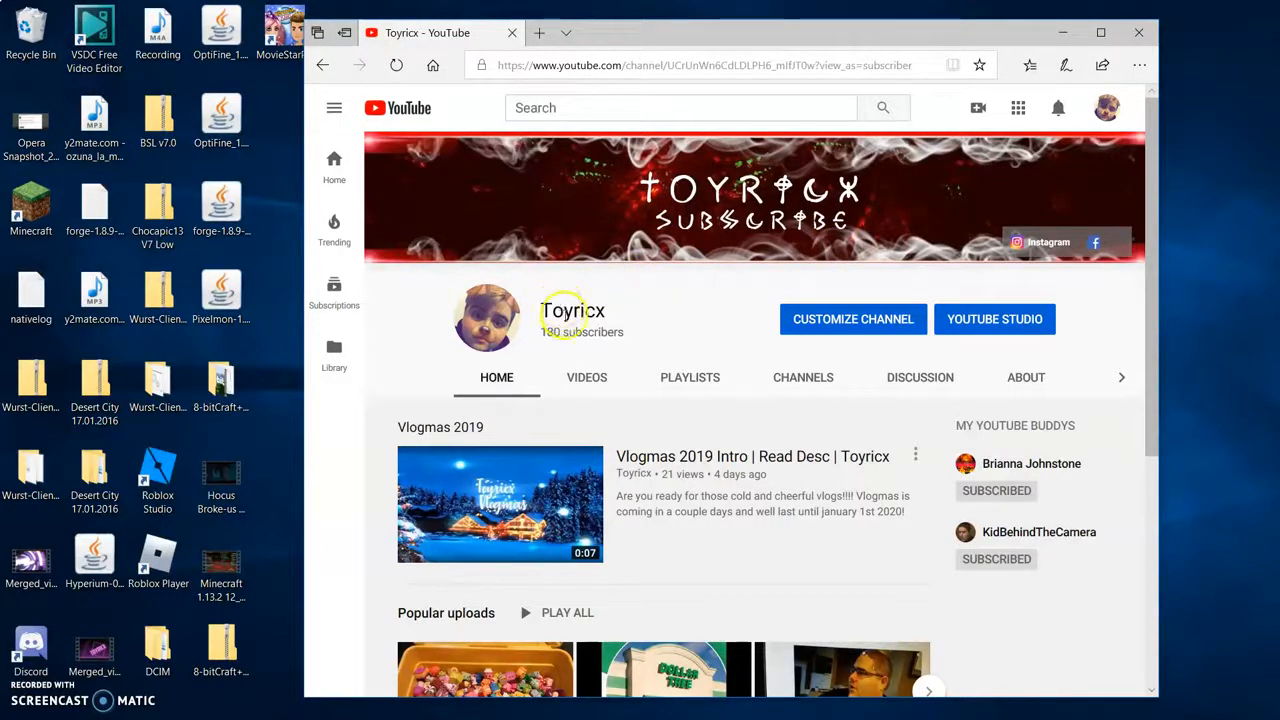
mouse_move(656, 308)
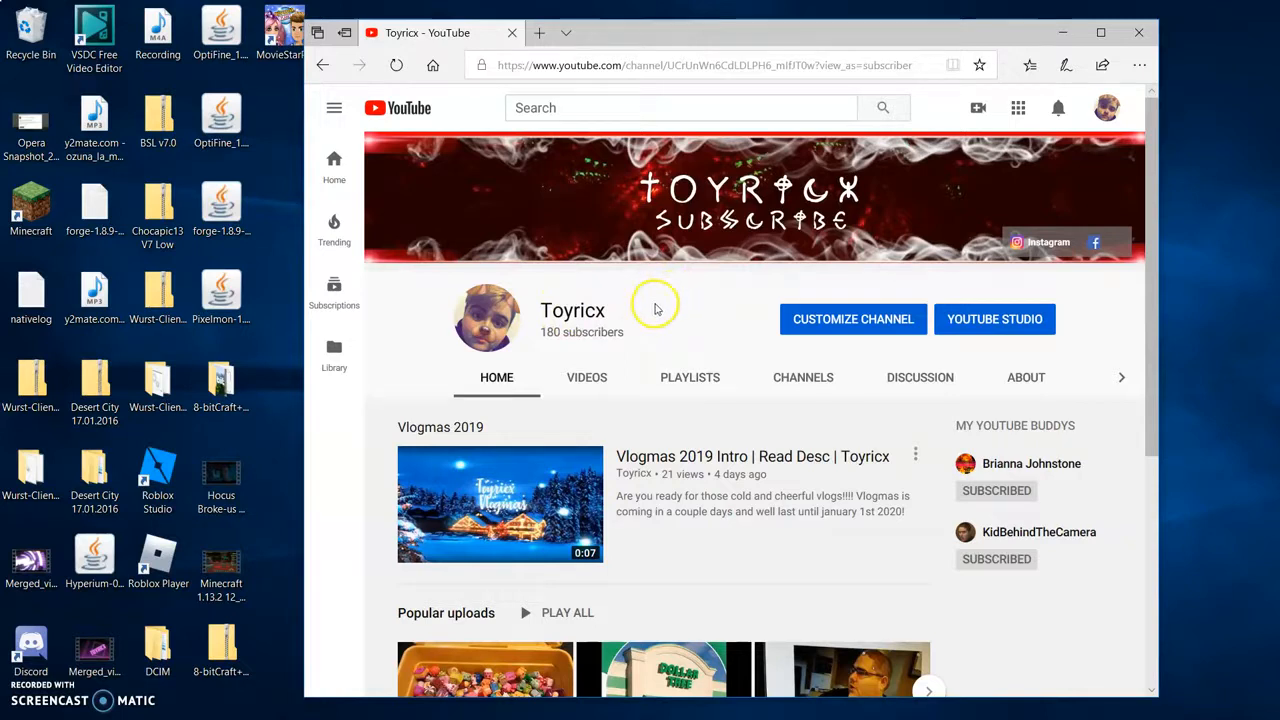
mouse_move(672, 308)
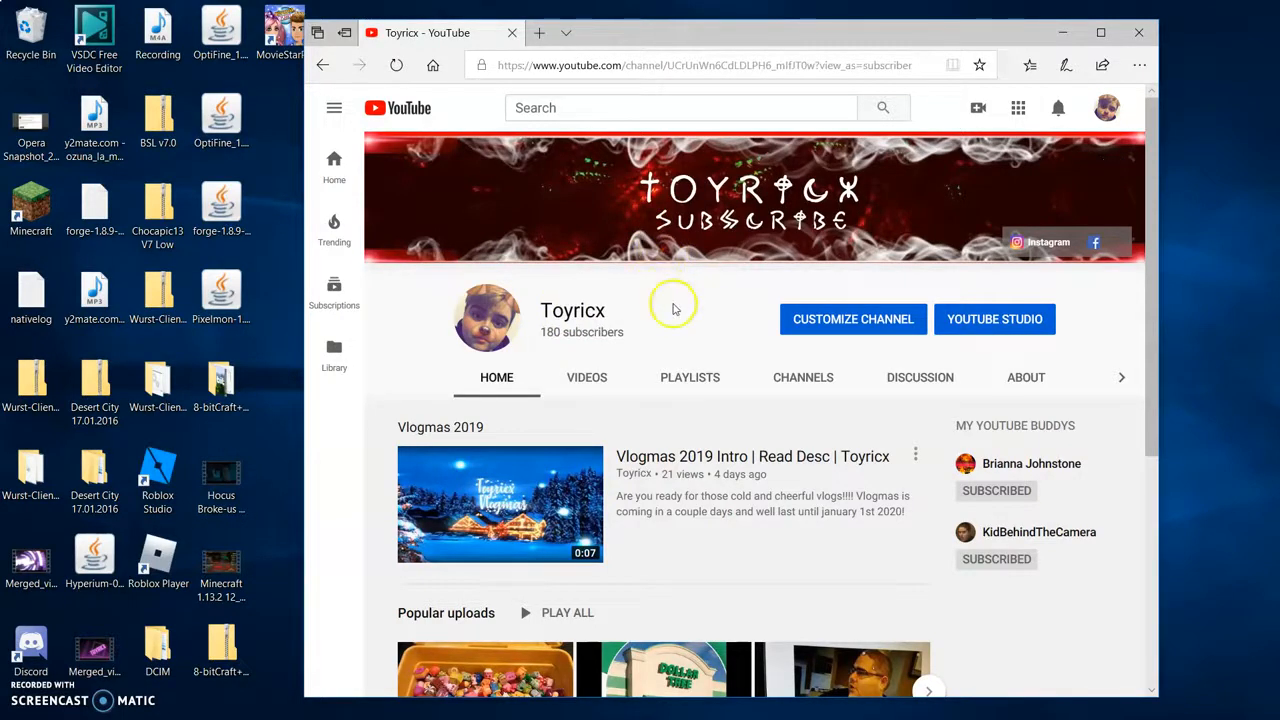
mouse_move(1088, 92)
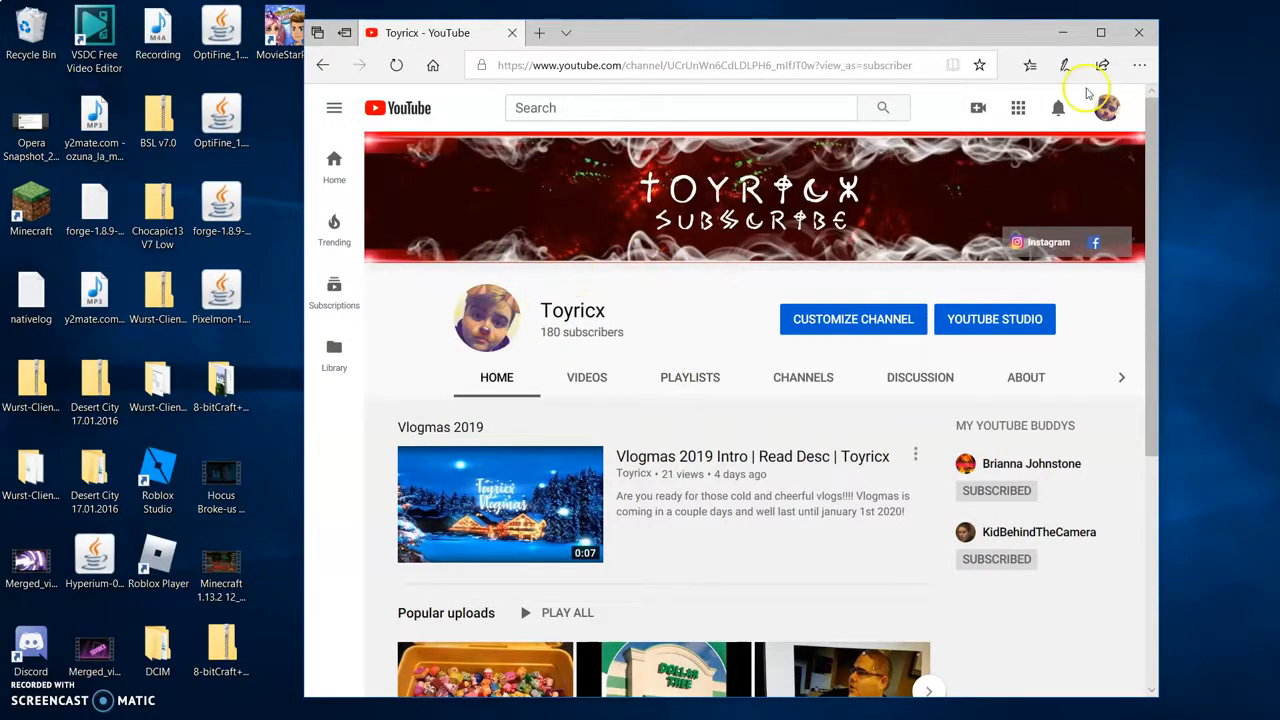
mouse_move(584, 414)
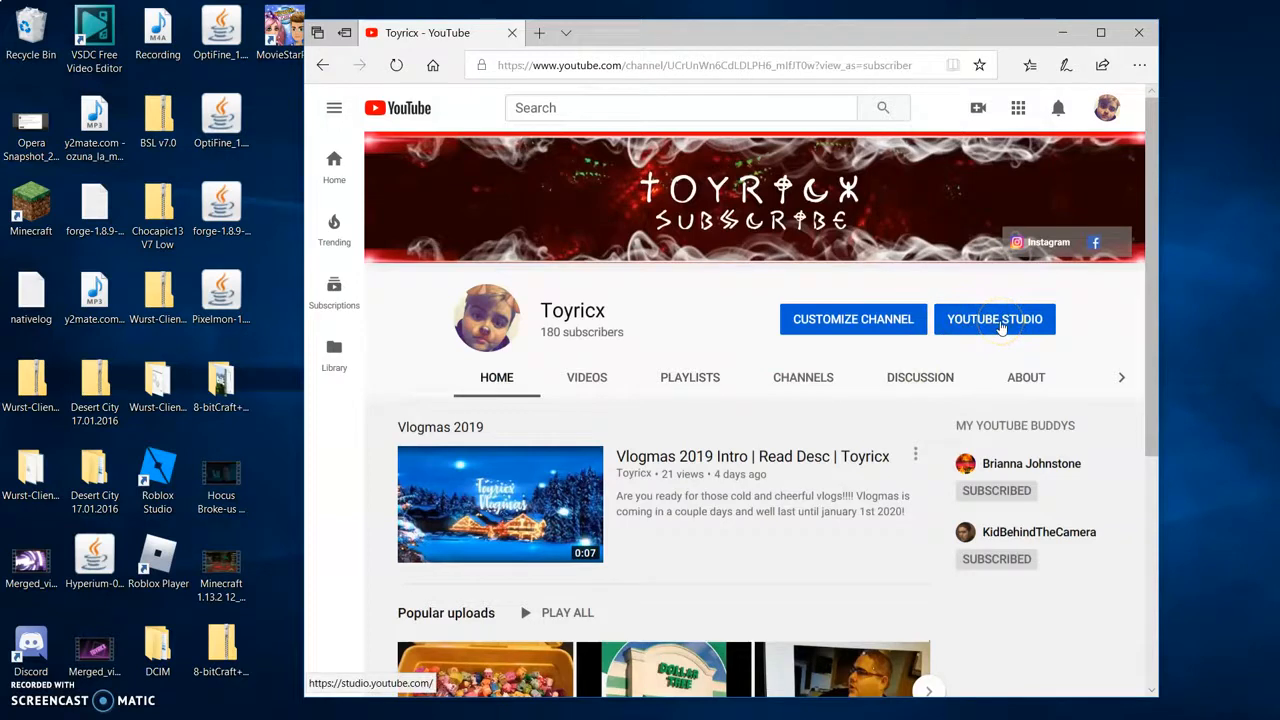
Bring up the YouTube Studio dashboard for the Toyricx channel.
left_click(994, 320)
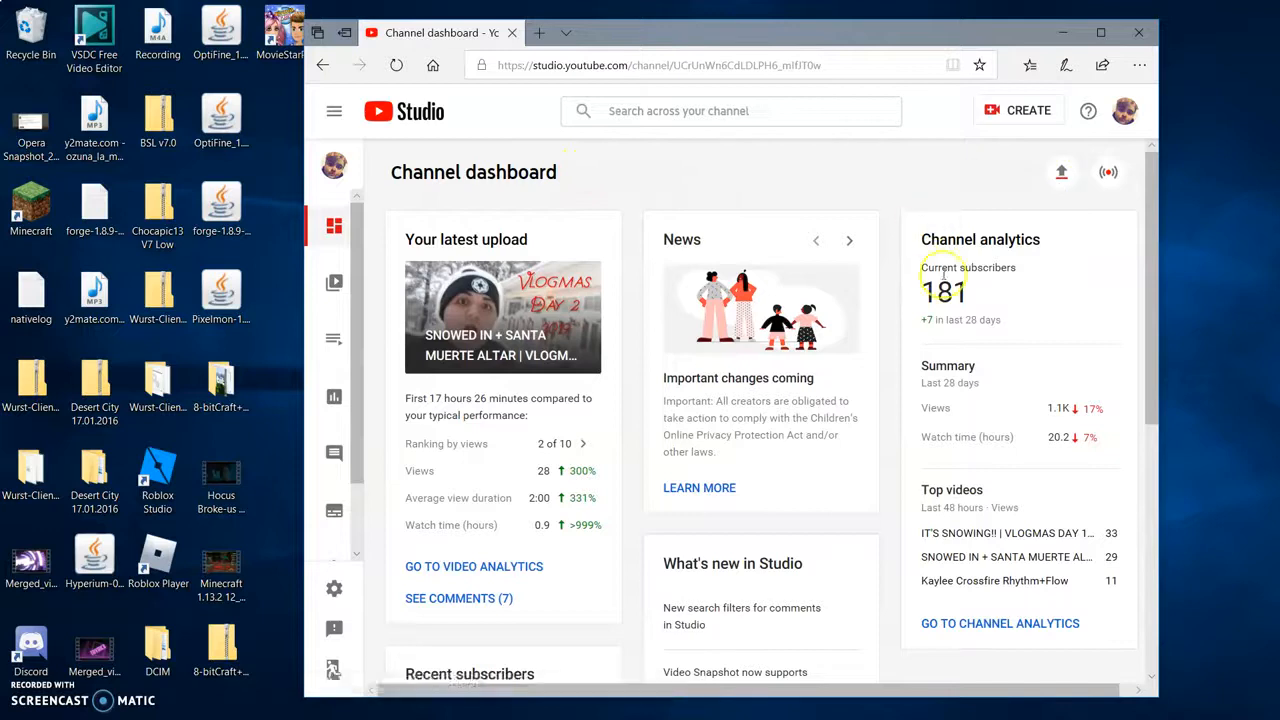
mouse_move(322, 414)
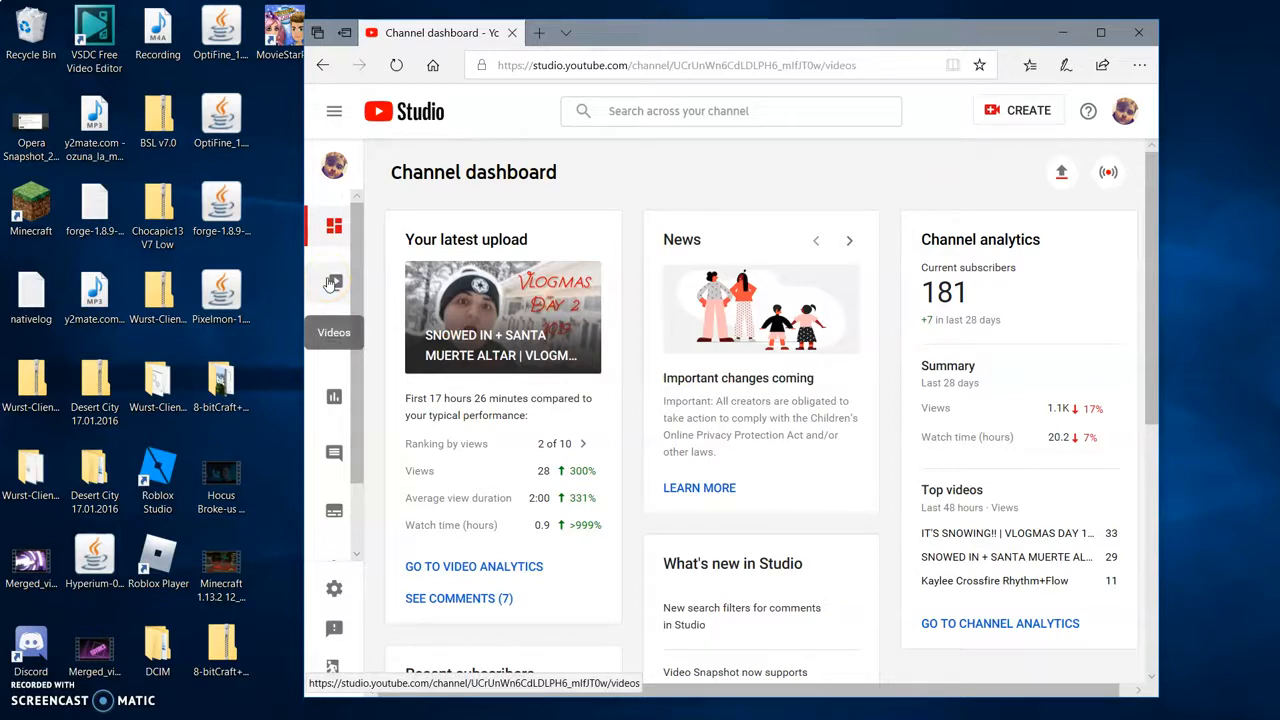
Locate Vm3-2 in the uploaded videos and start its download (37.9 MB).
left_click(334, 282)
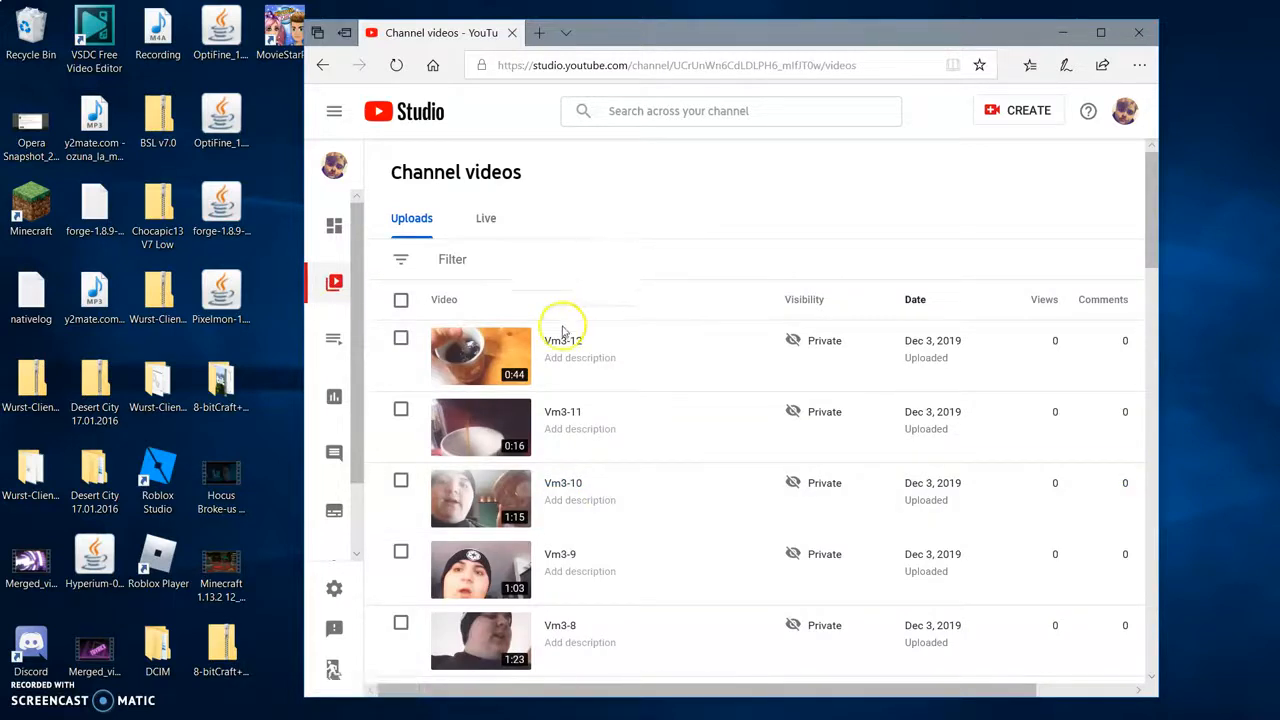
mouse_move(658, 298)
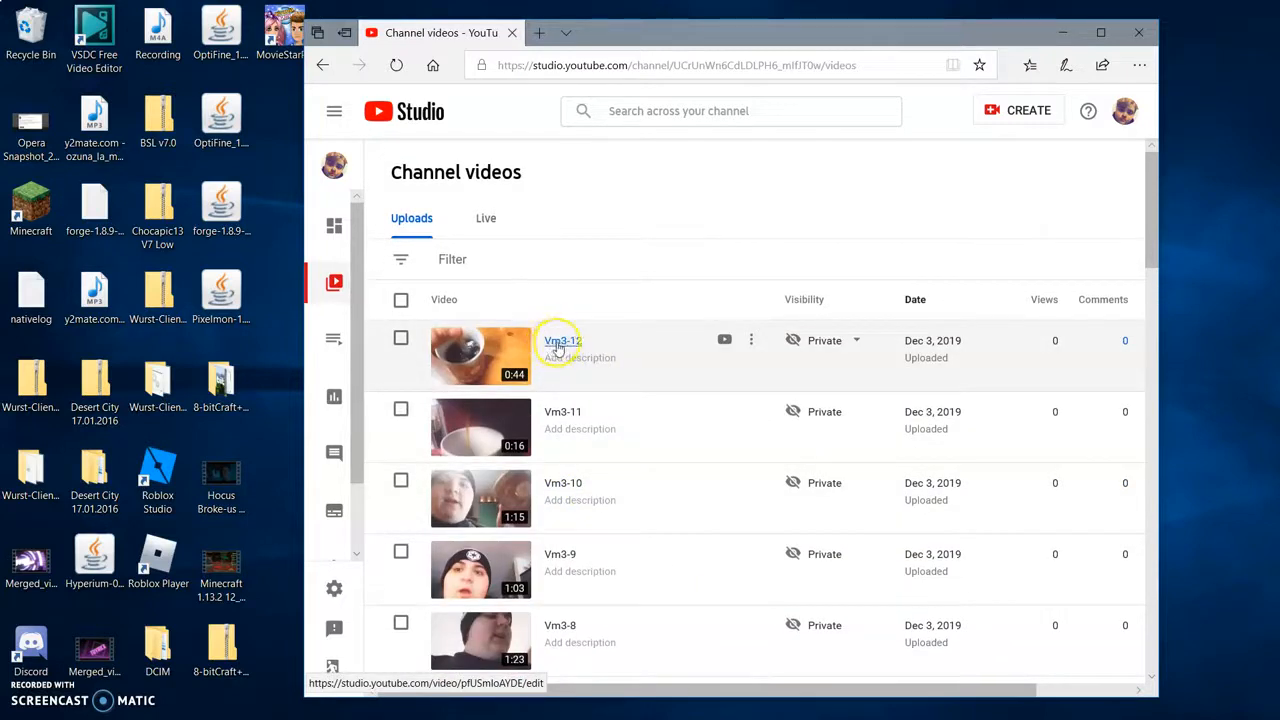
scroll("down", 3)
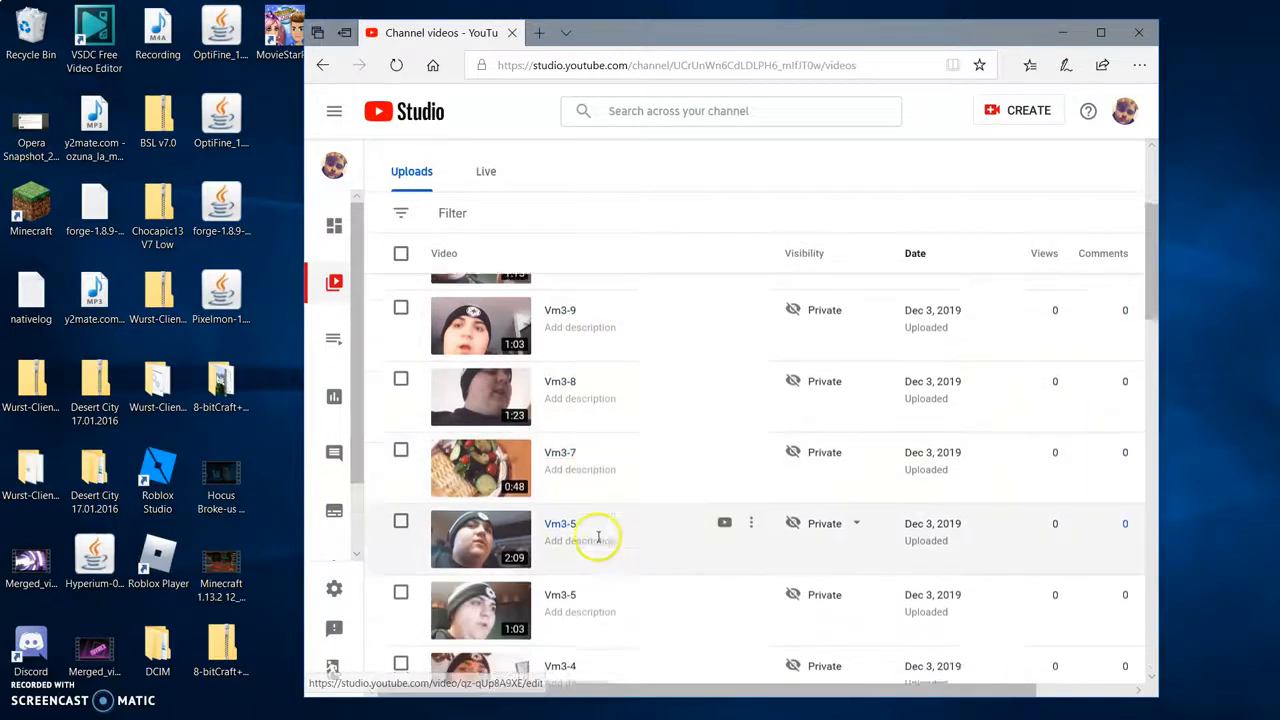
scroll("down", 3)
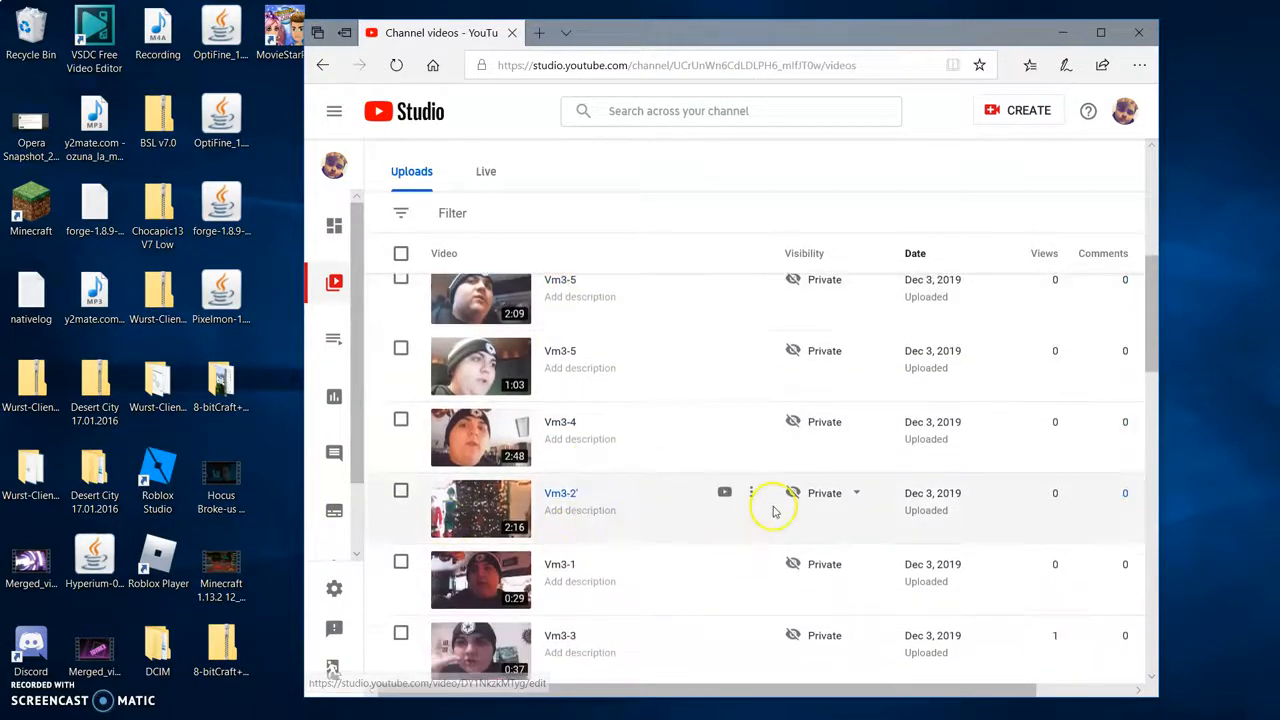
left_click(752, 492)
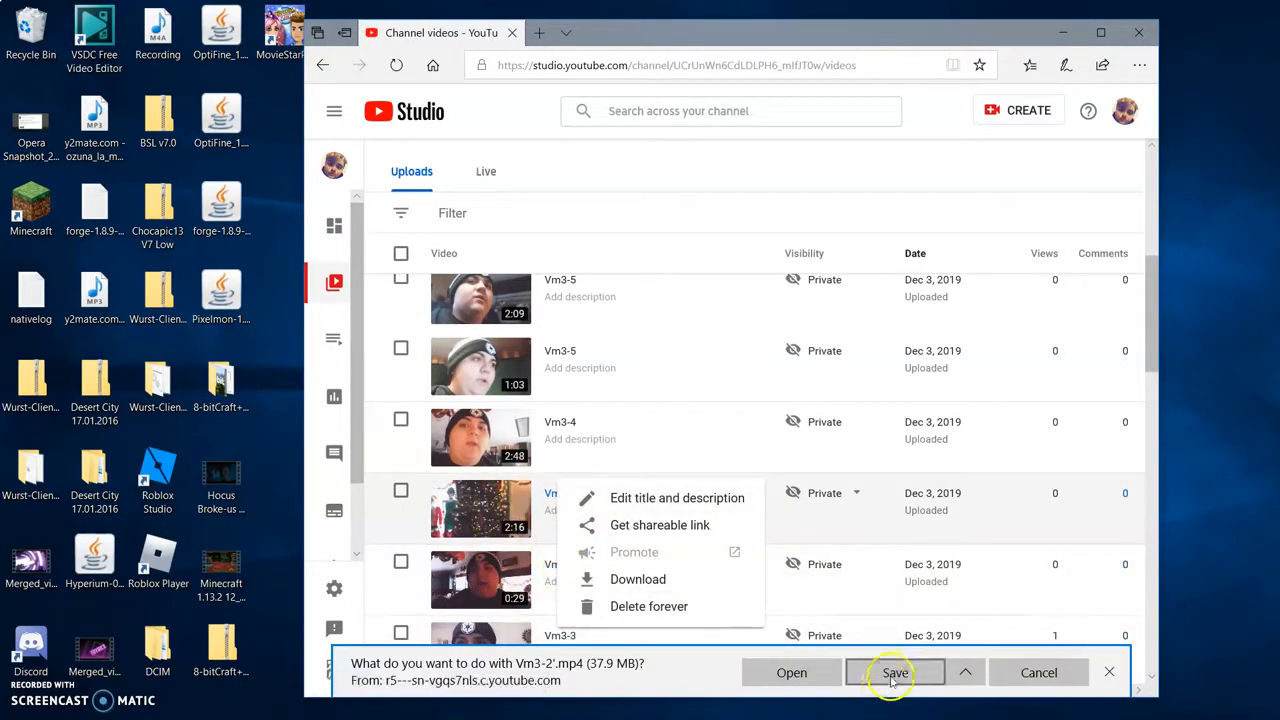
Save the downloaded Vm3-2.mp4 file to the computer.
left_click(894, 672)
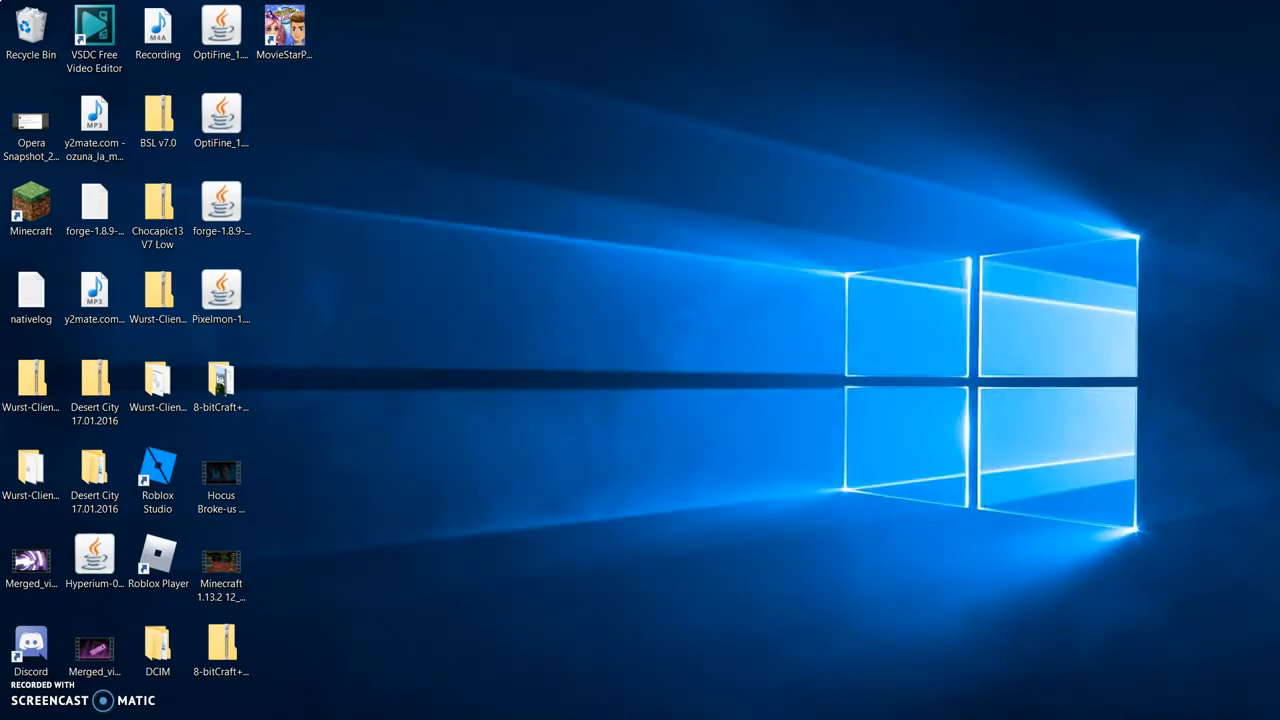
Launch VSDC Free Video Editor with the Vm3-1 project on the timeline.
left_click(94, 30)
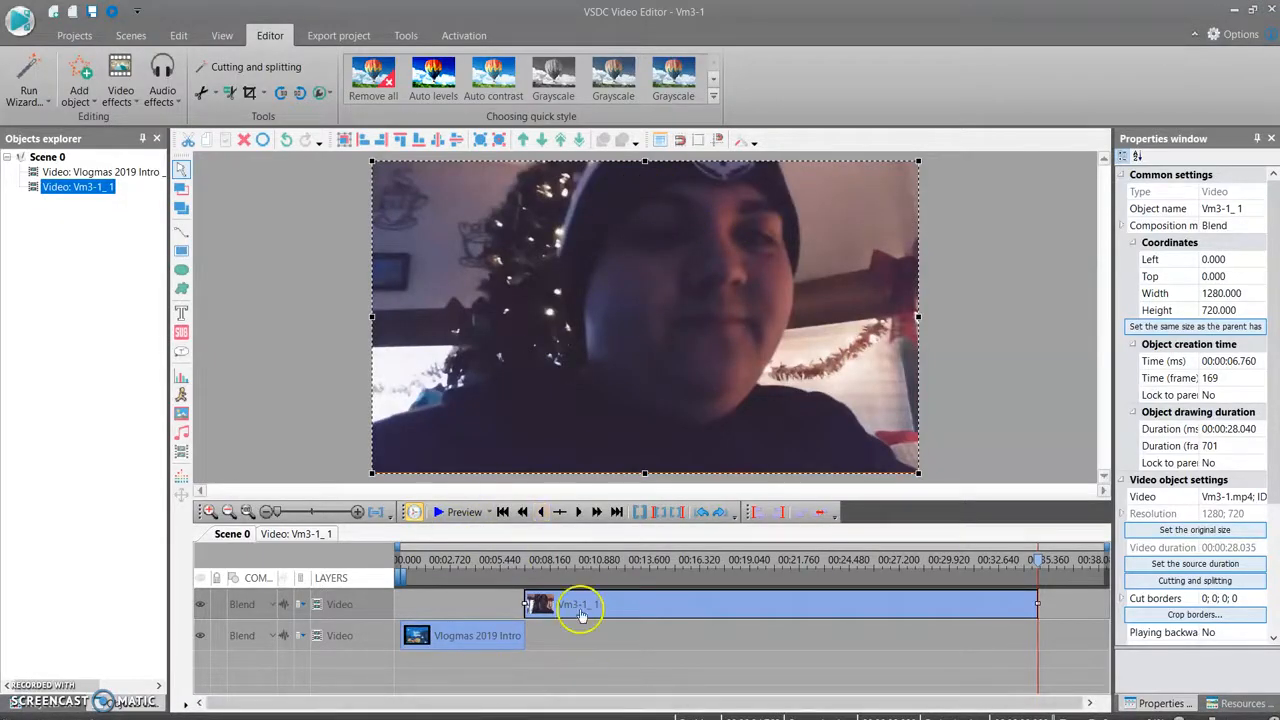
mouse_move(416, 636)
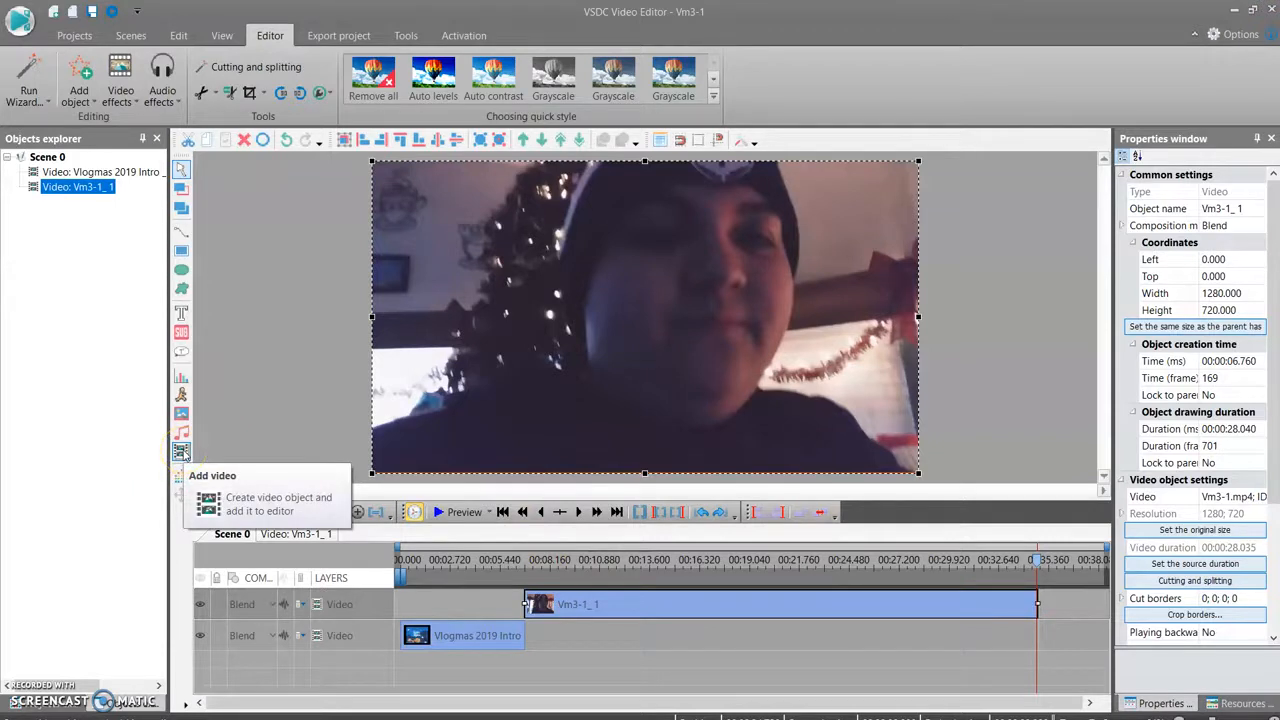
Insert the Vm3-2 video from manual position on an added layer after the earlier clips.
left_click(260, 504)
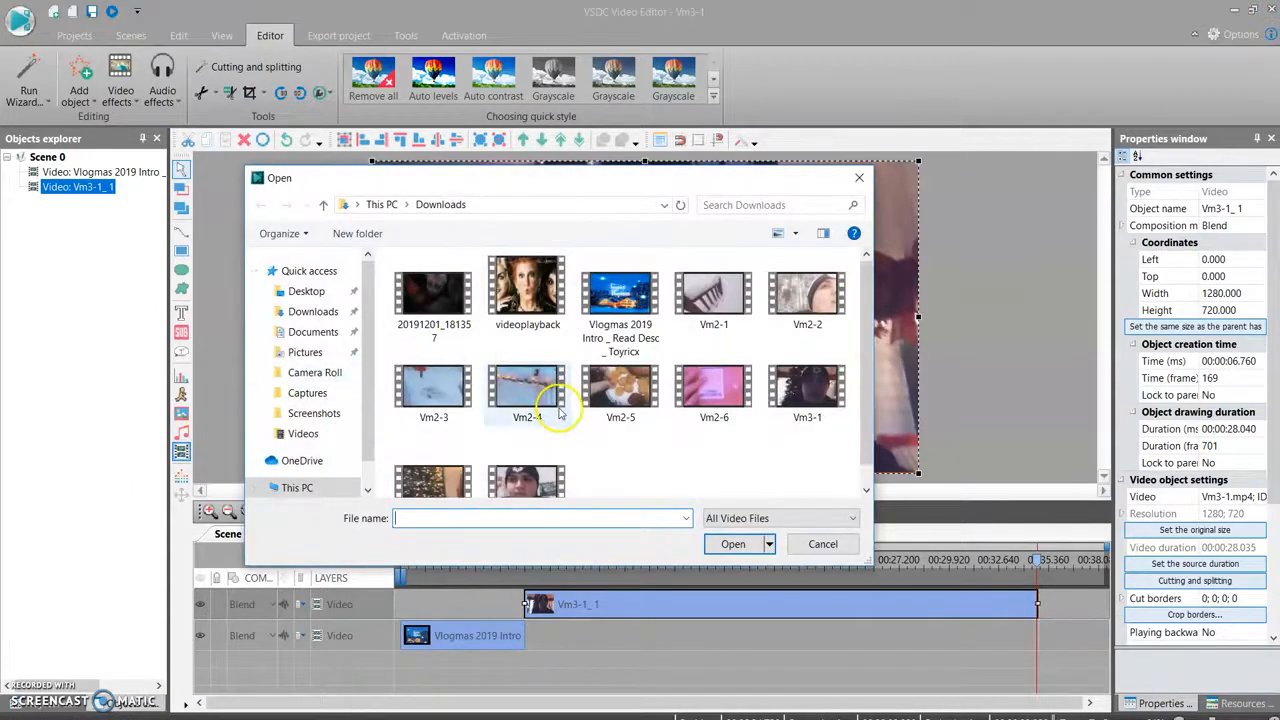
scroll("down", 3)
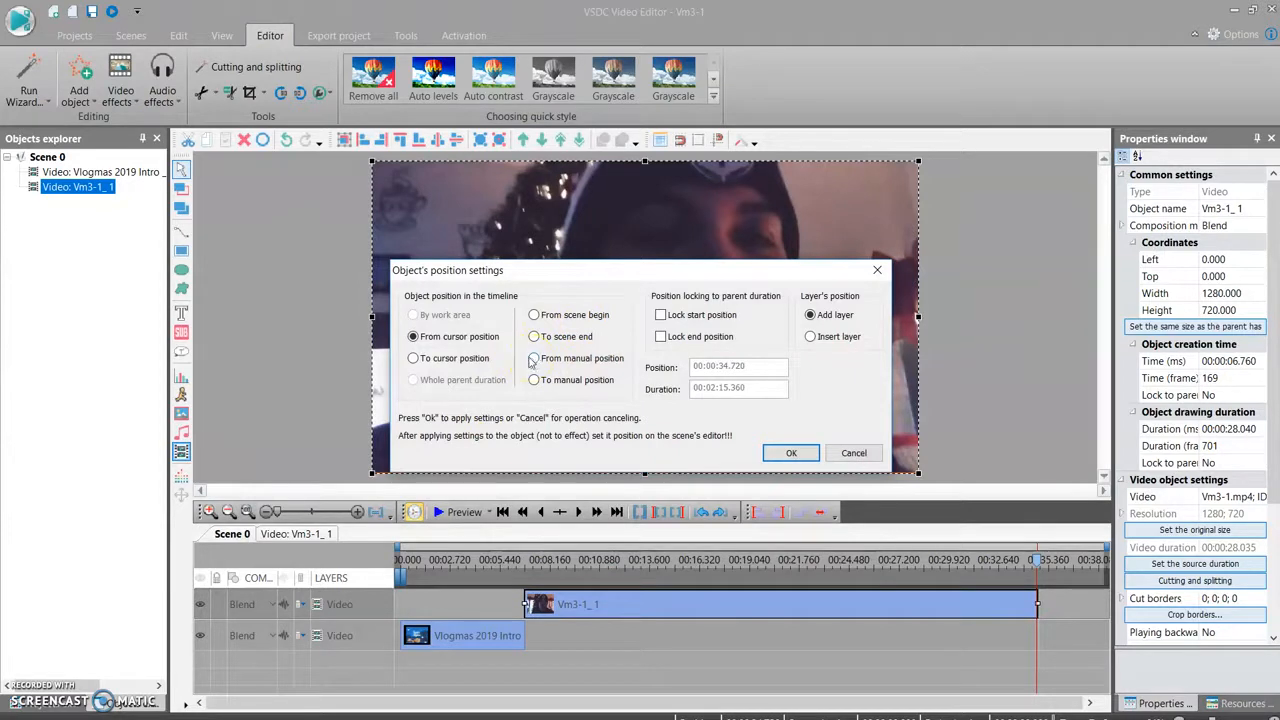
left_click(534, 358)
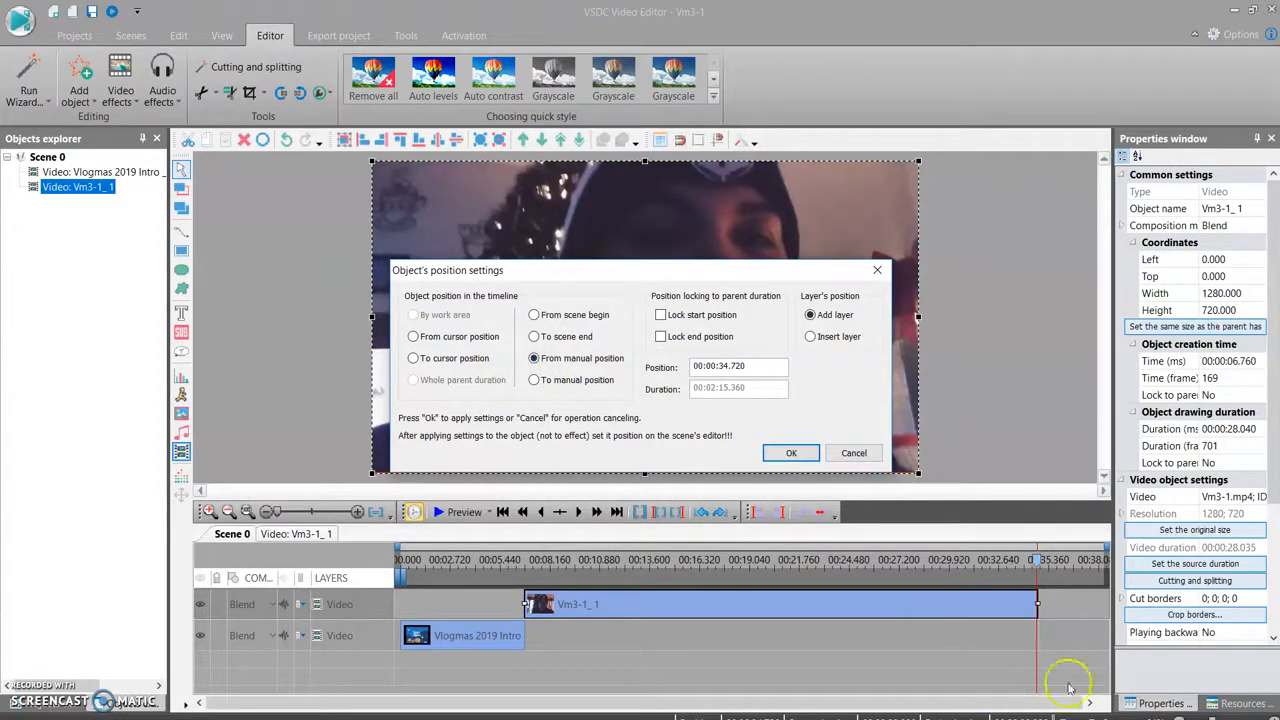
left_click(792, 452)
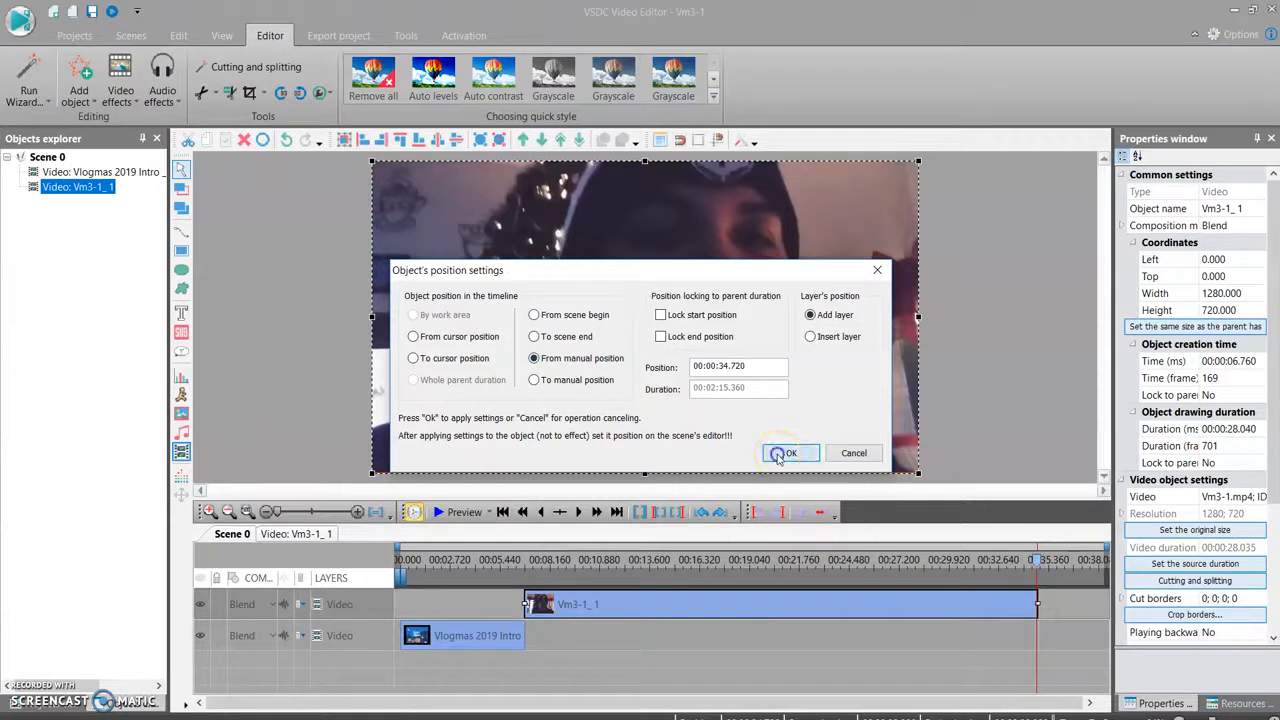
left_click(790, 452)
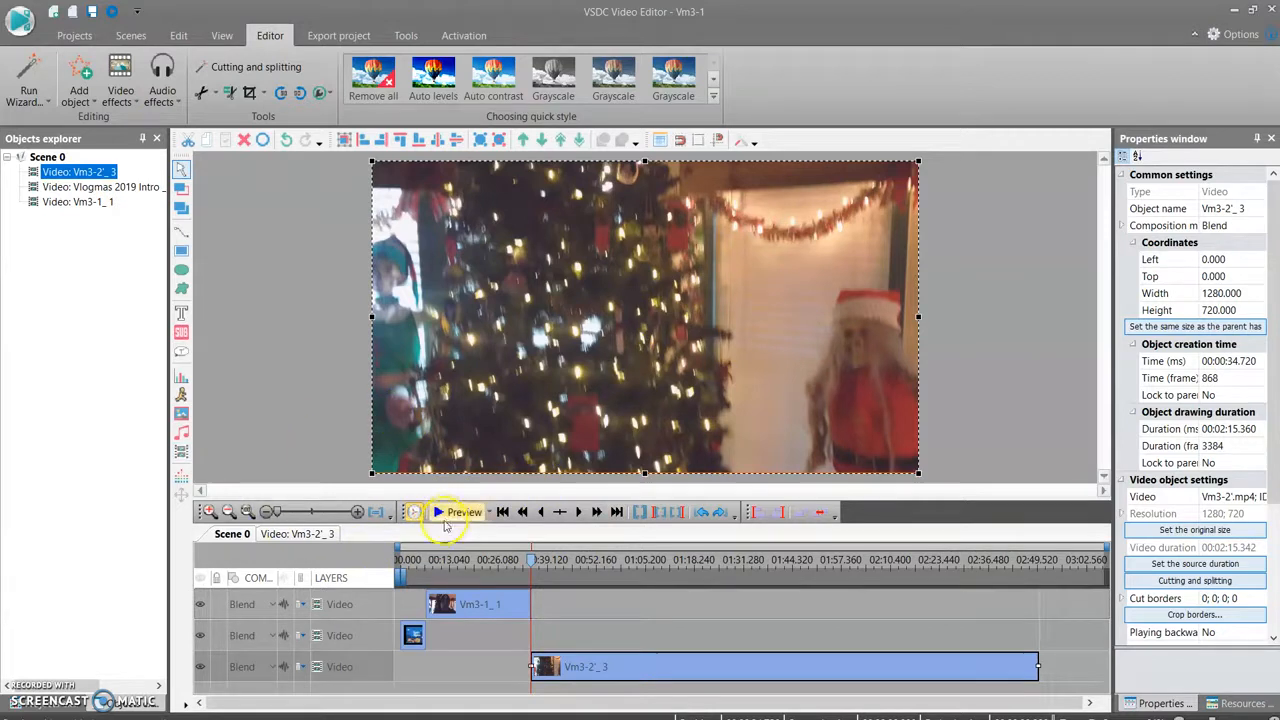
left_click(456, 512)
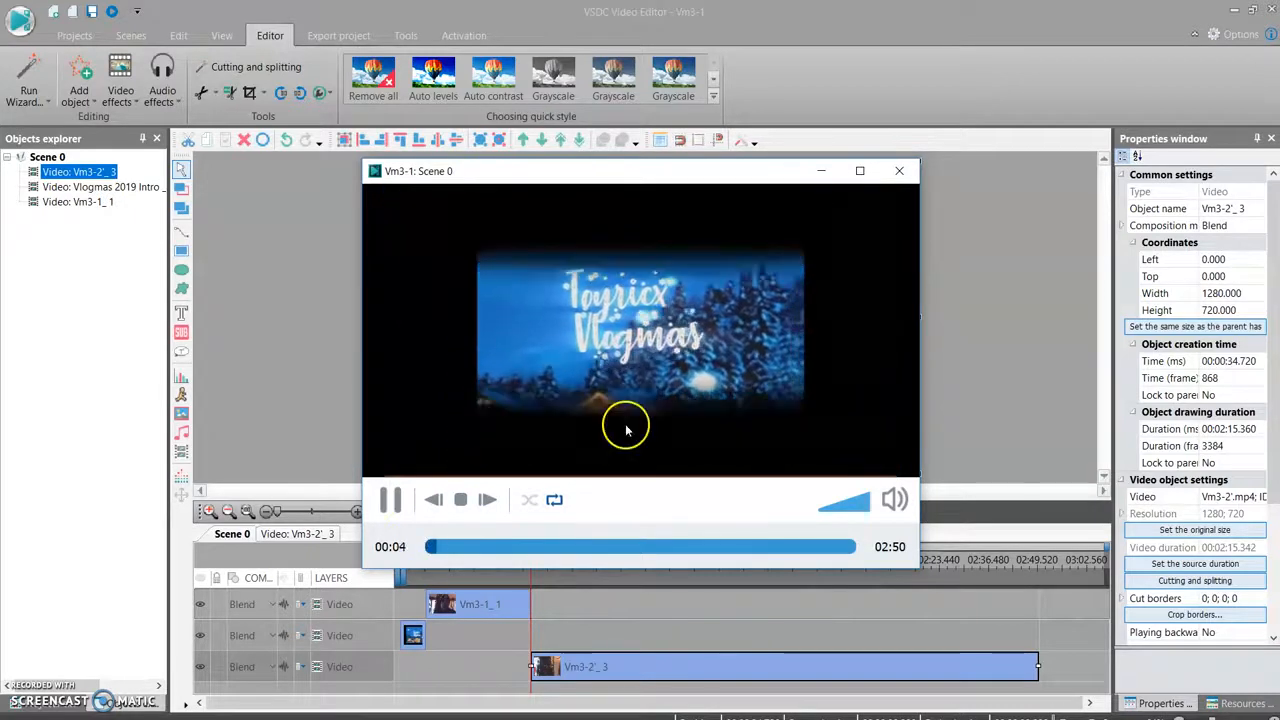
mouse_move(616, 482)
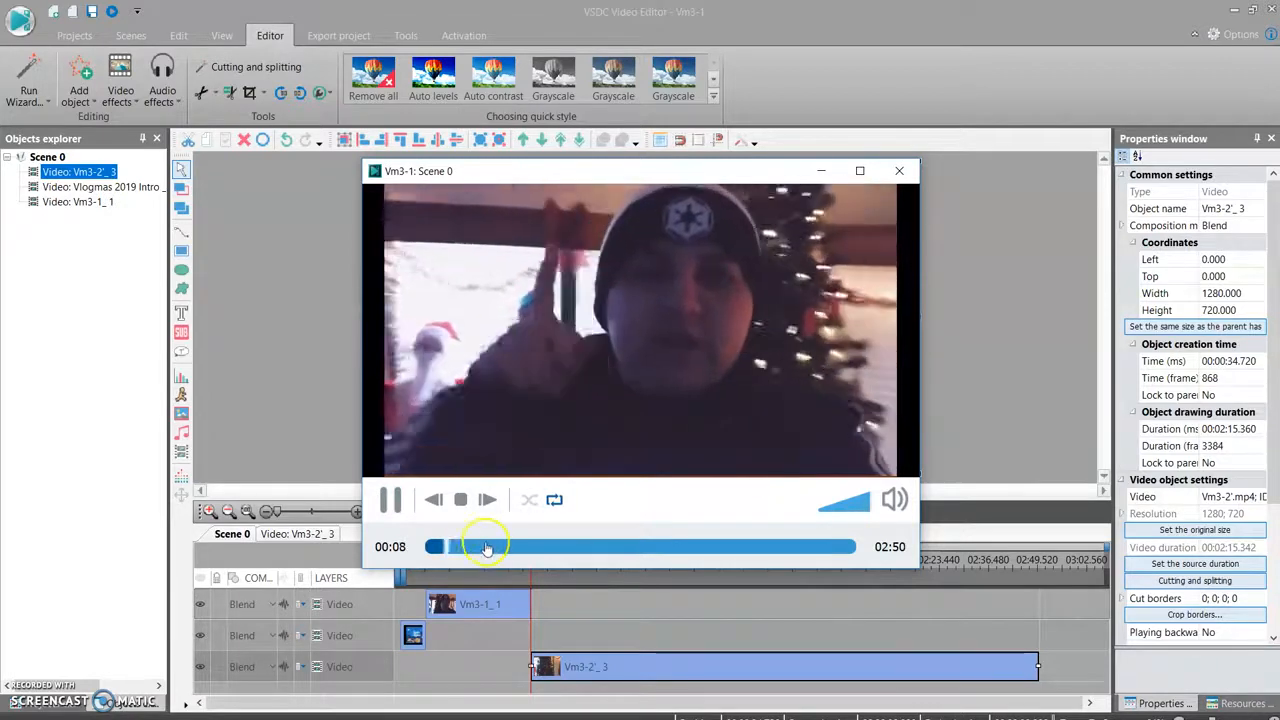
left_click_drag(488, 546, 508, 546)
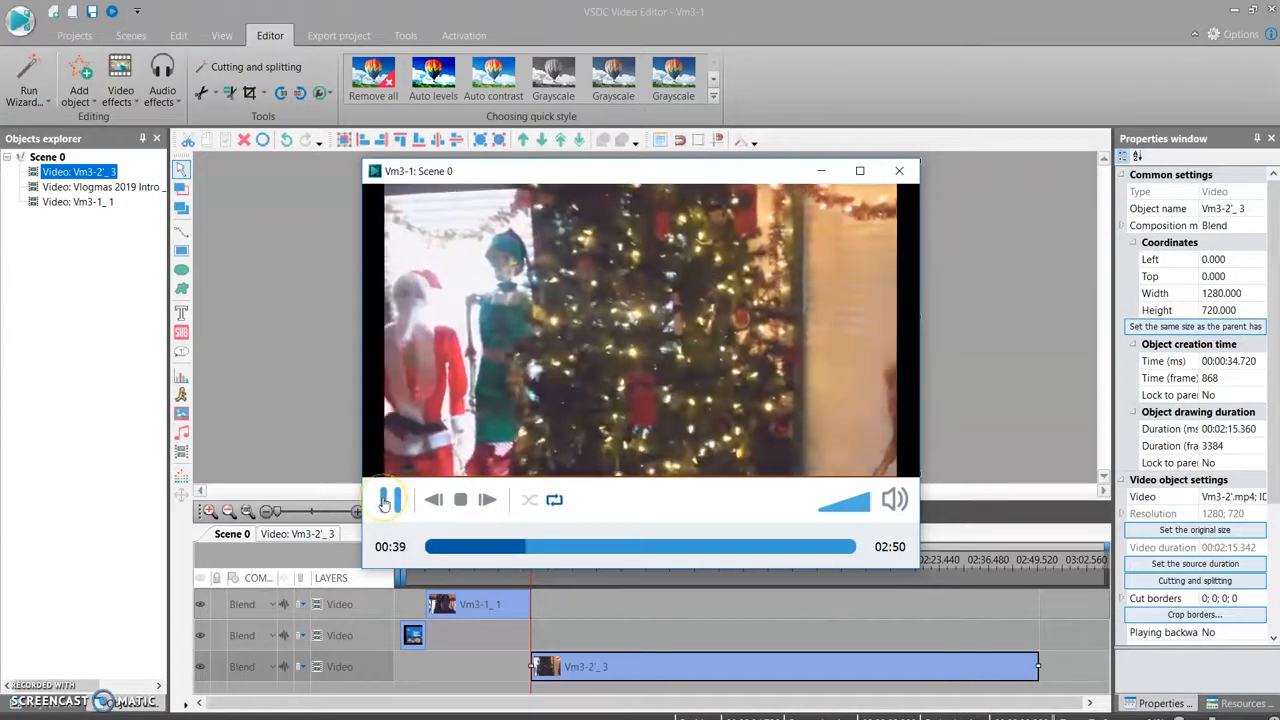
left_click(388, 500)
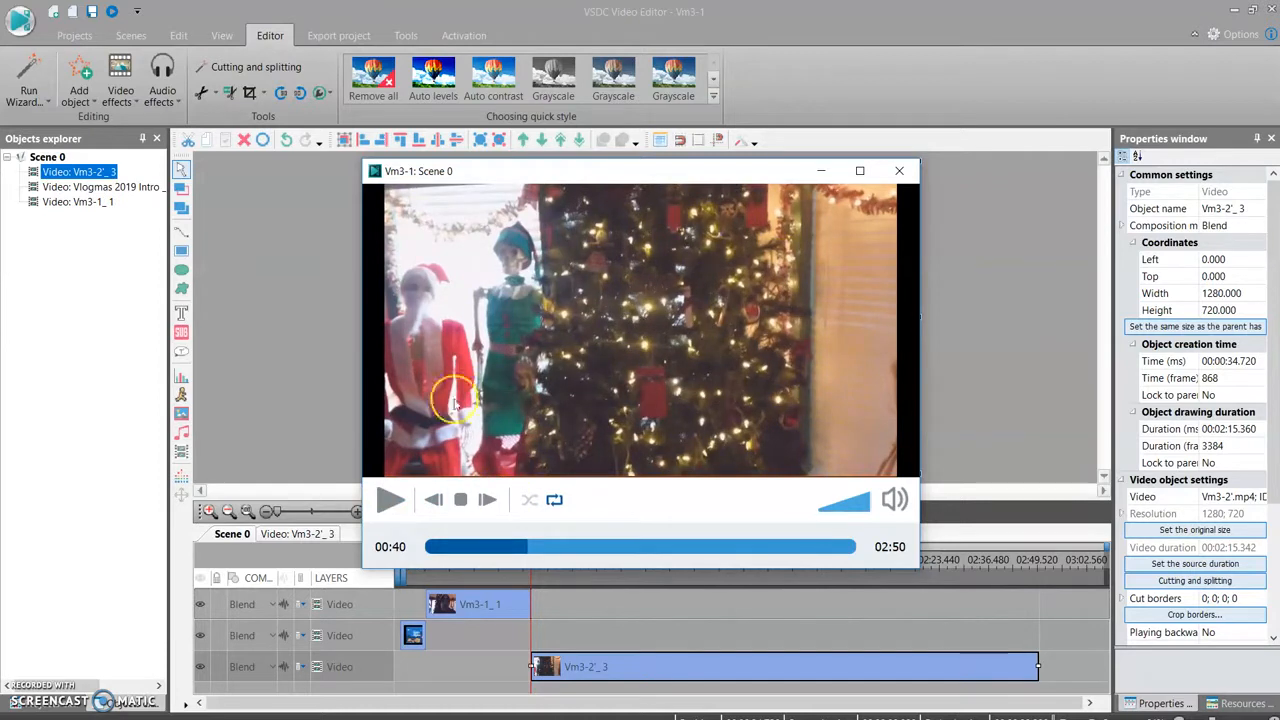
left_click(898, 170)
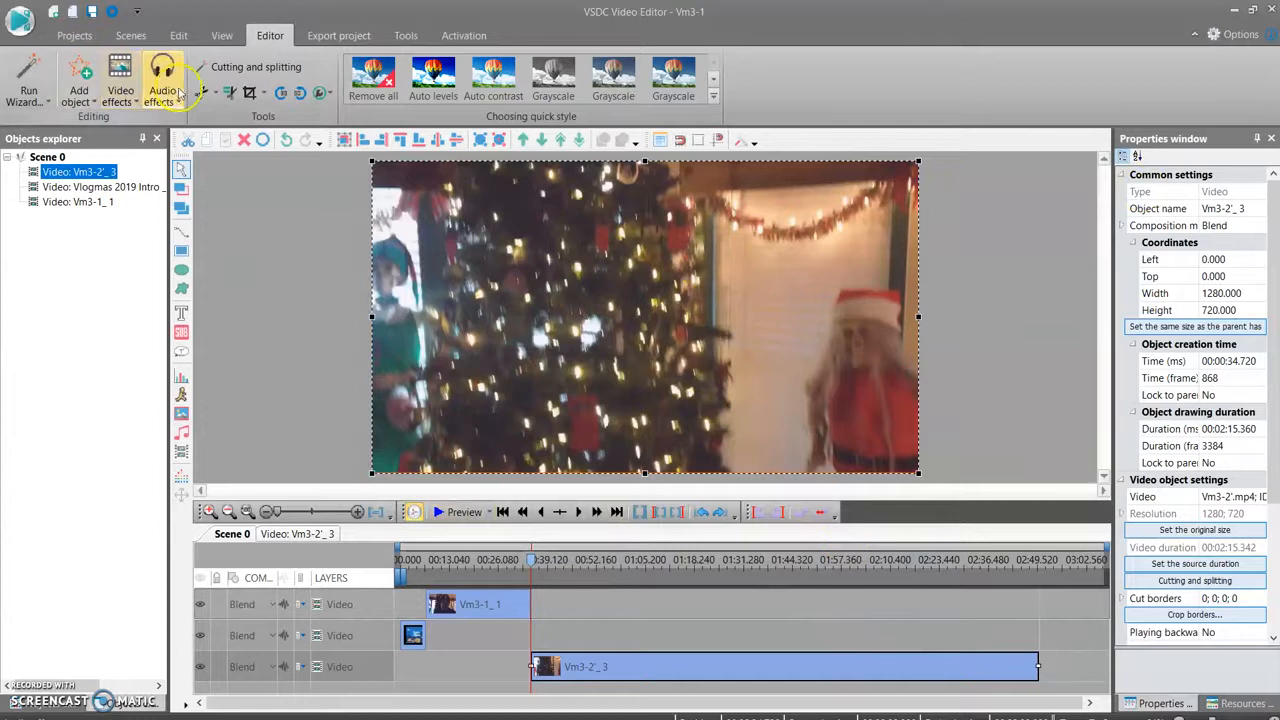
mouse_move(298, 92)
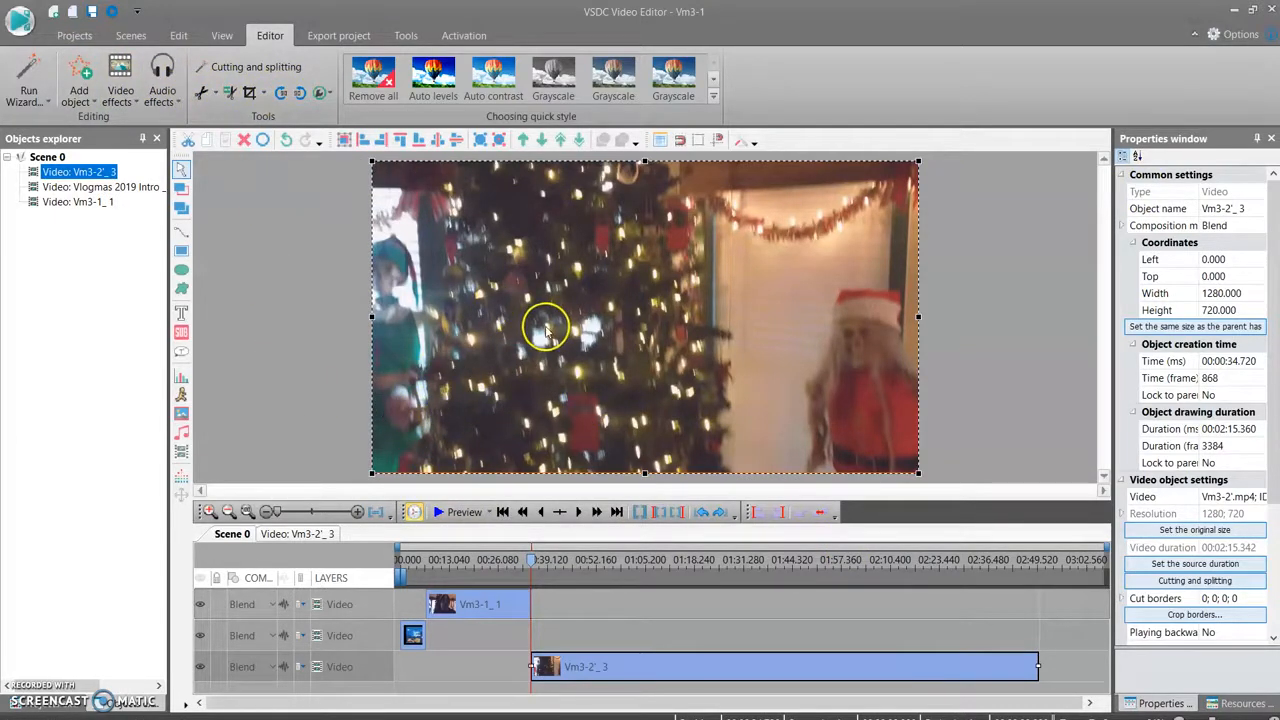
mouse_move(516, 316)
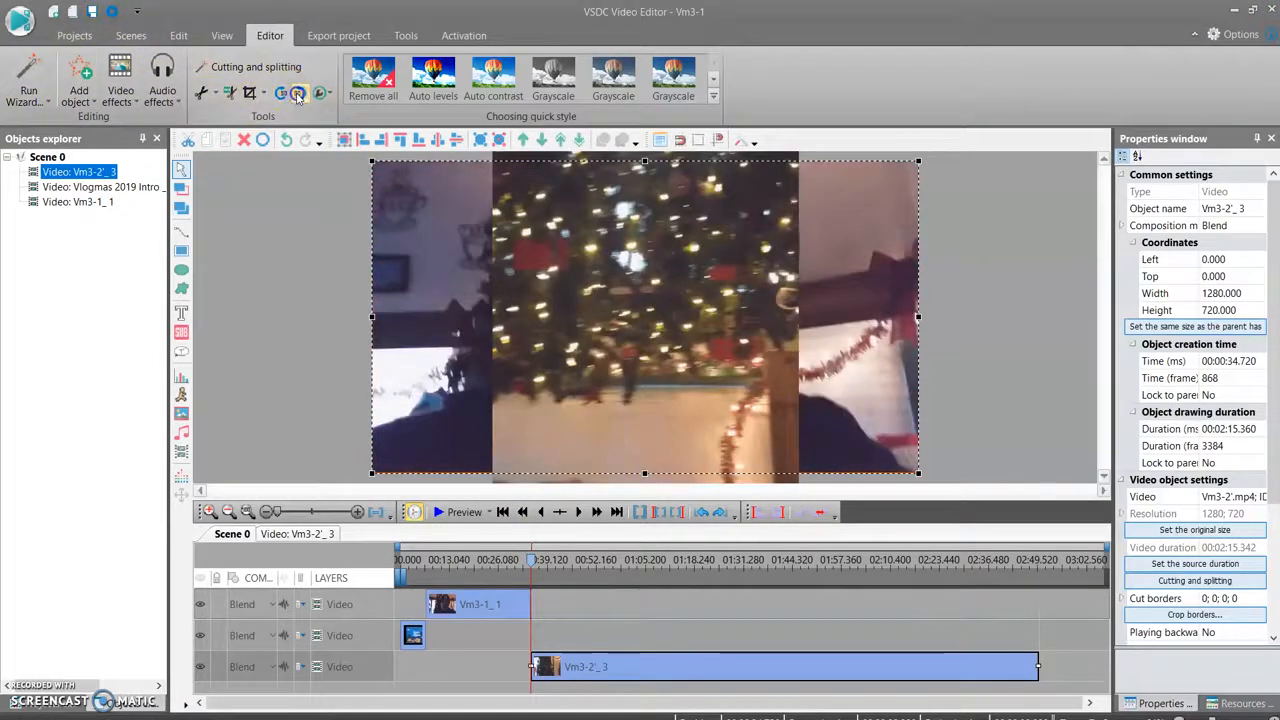
Rotate the Vm3-2 clip with the Editor rotate tool toward upright.
left_click(298, 92)
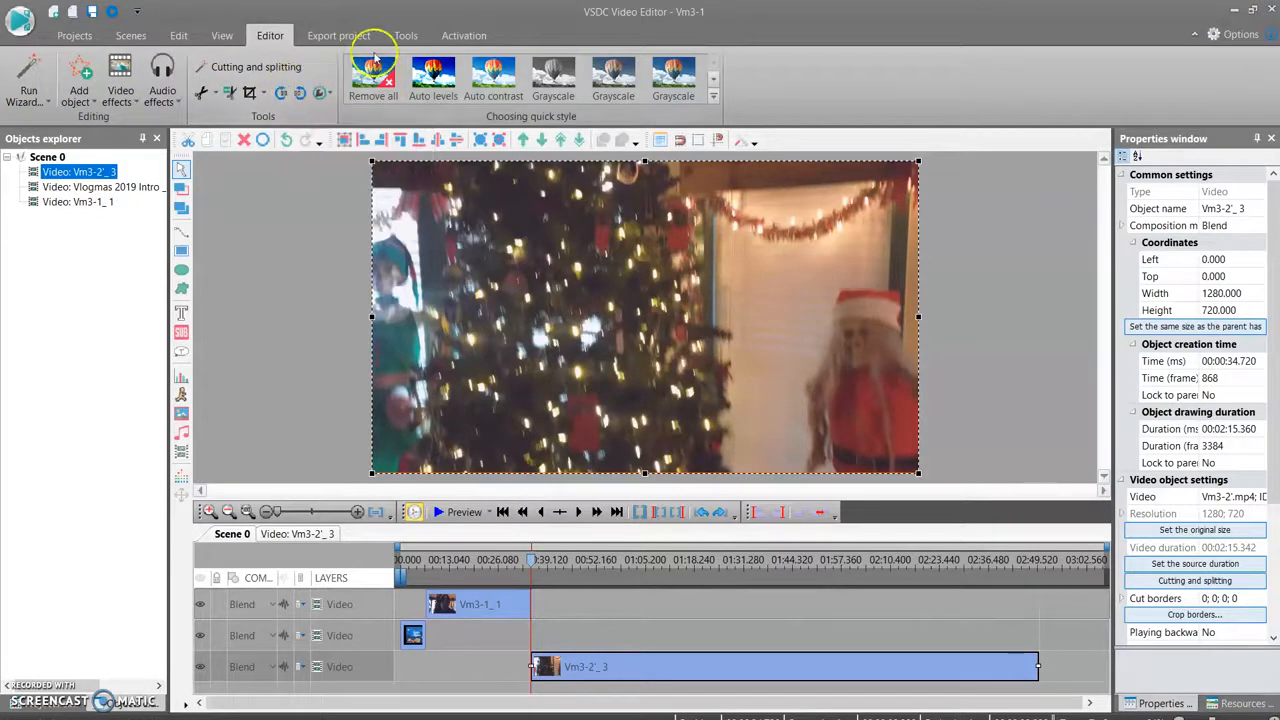
mouse_move(576, 598)
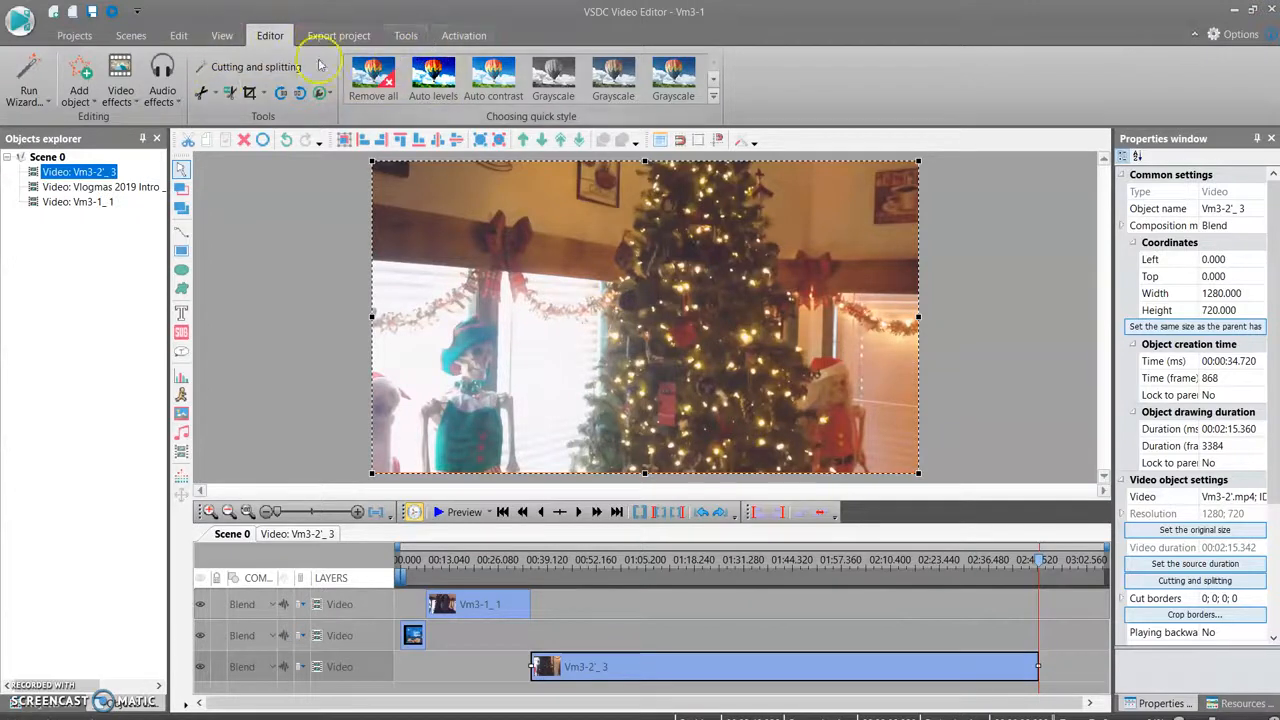
left_click(338, 36)
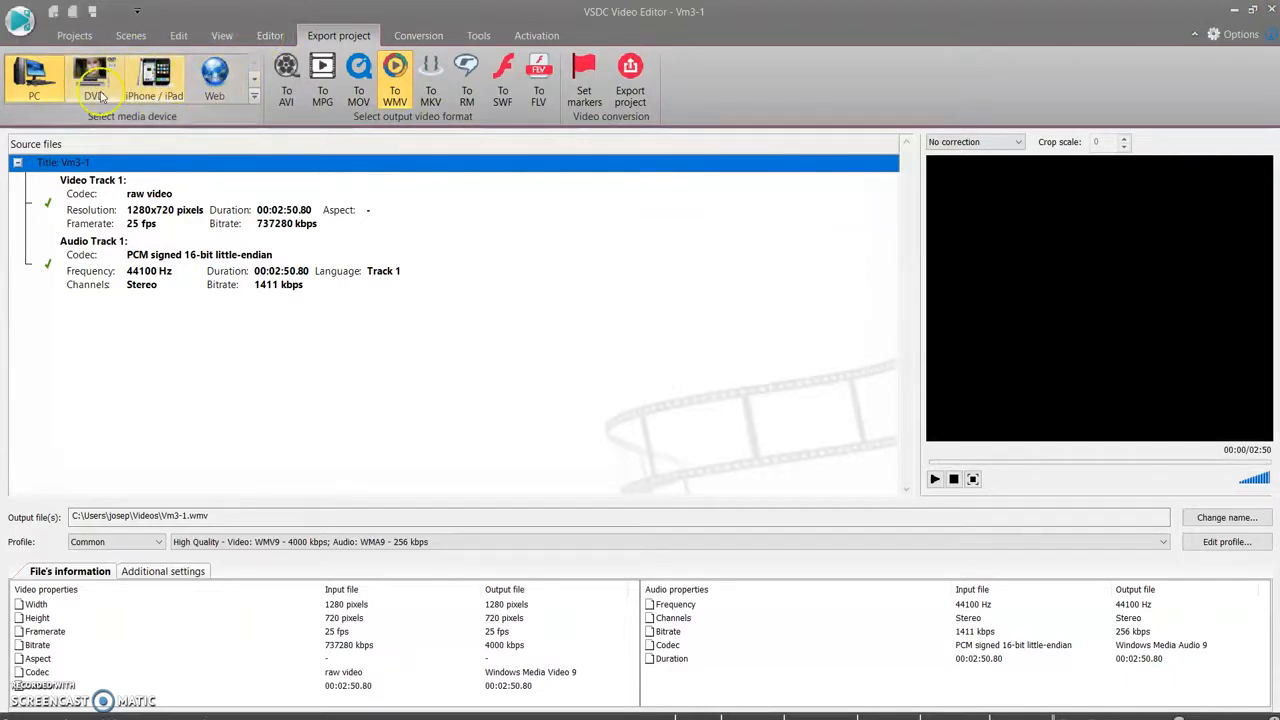
left_click(270, 36)
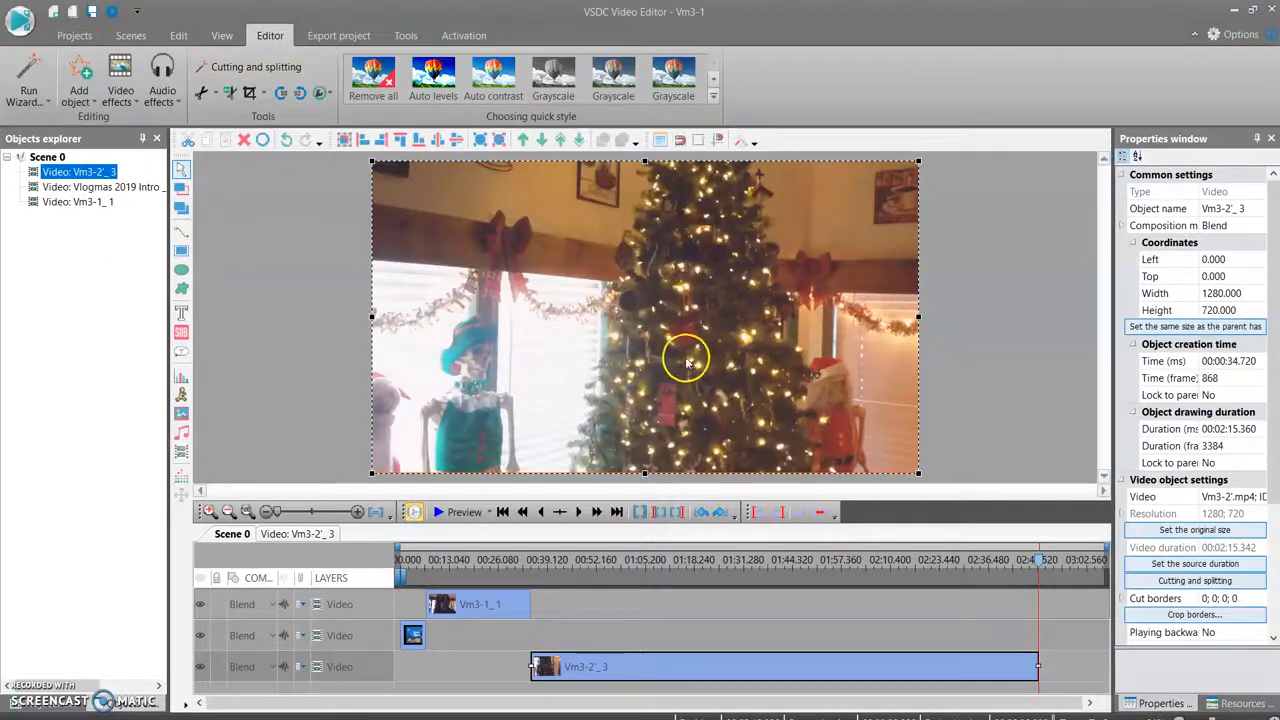
mouse_move(668, 604)
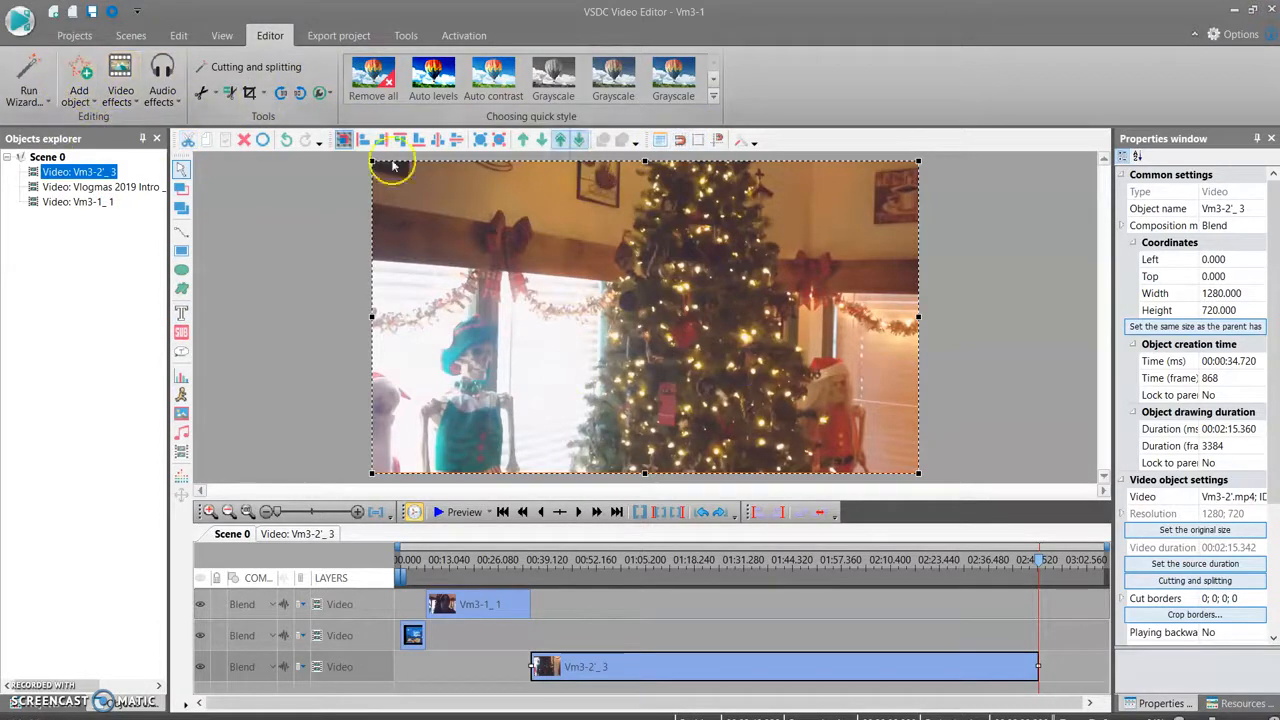
mouse_move(28, 476)
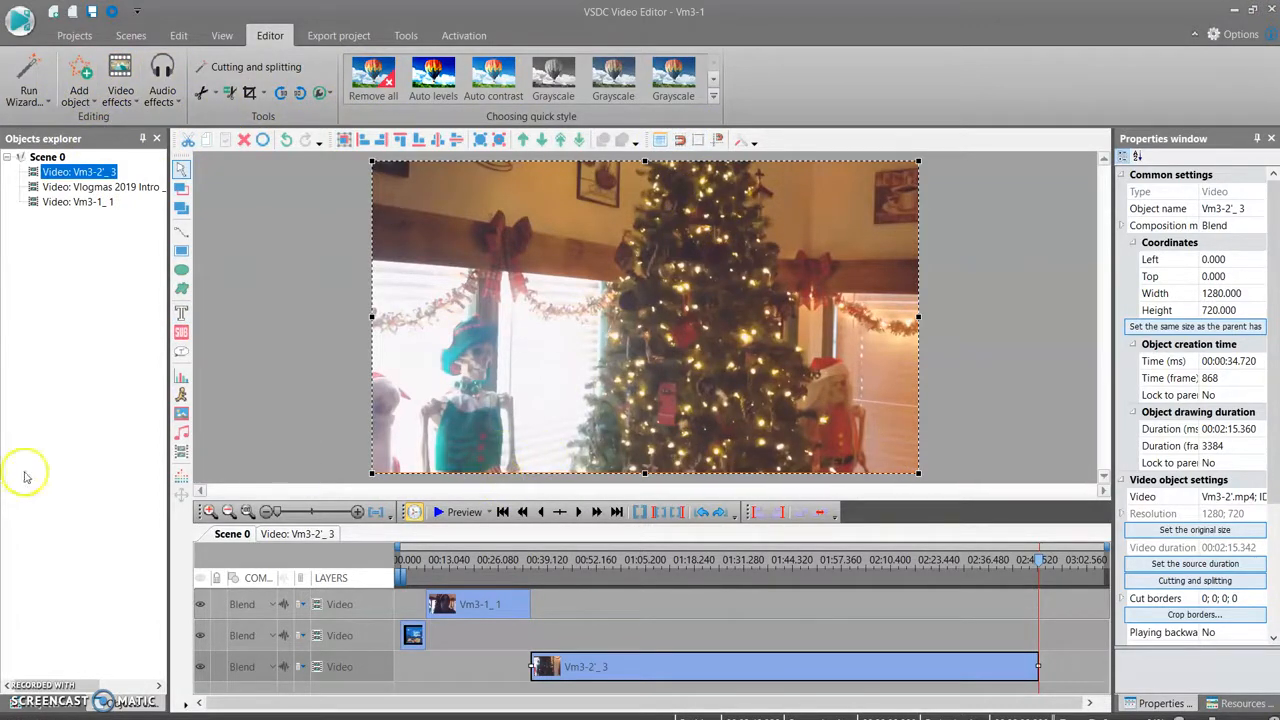